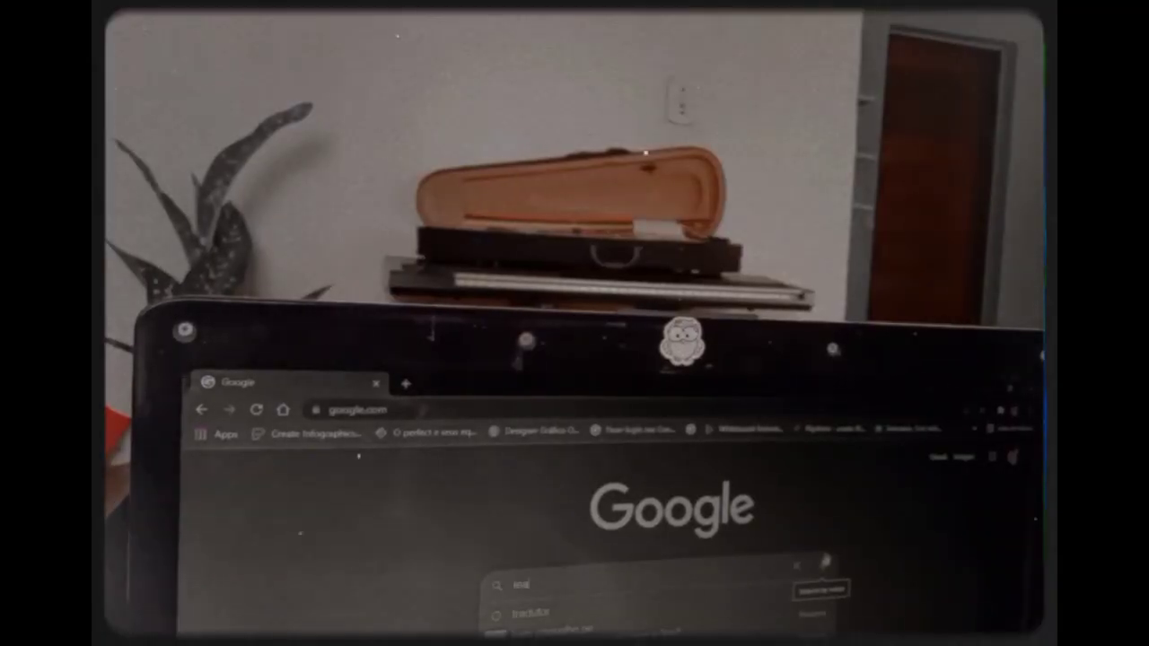
# Search Google for 'audio and text in english' and reach the VOA Learning English result.
pyautogui.write('learnin')
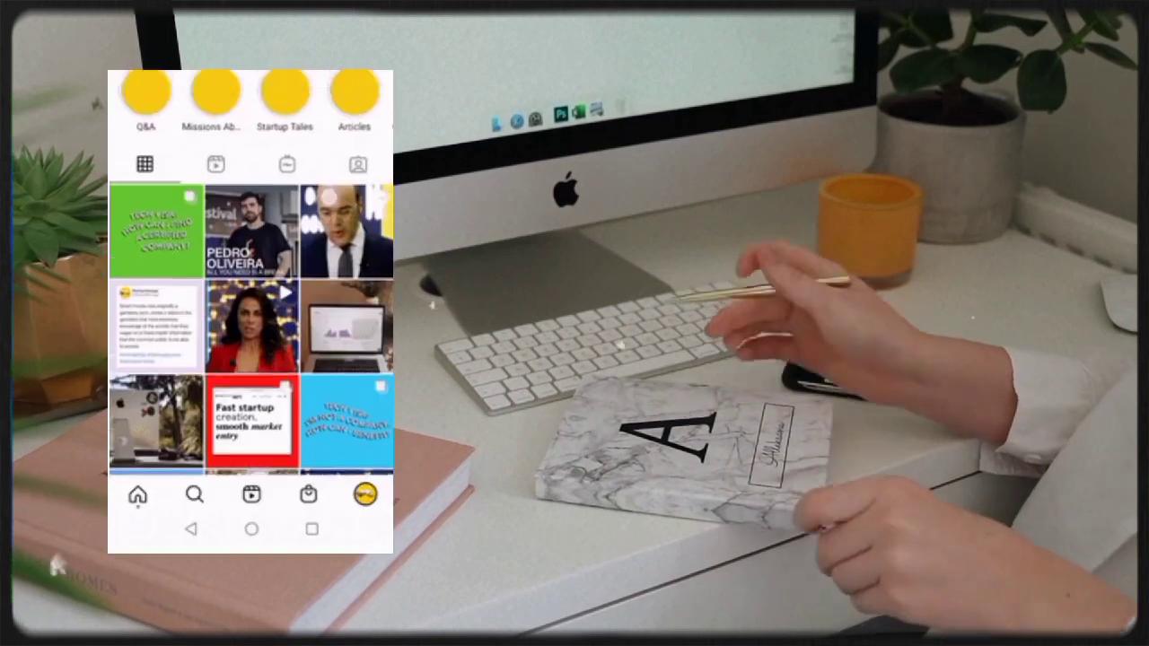
pyautogui.scroll(-3)
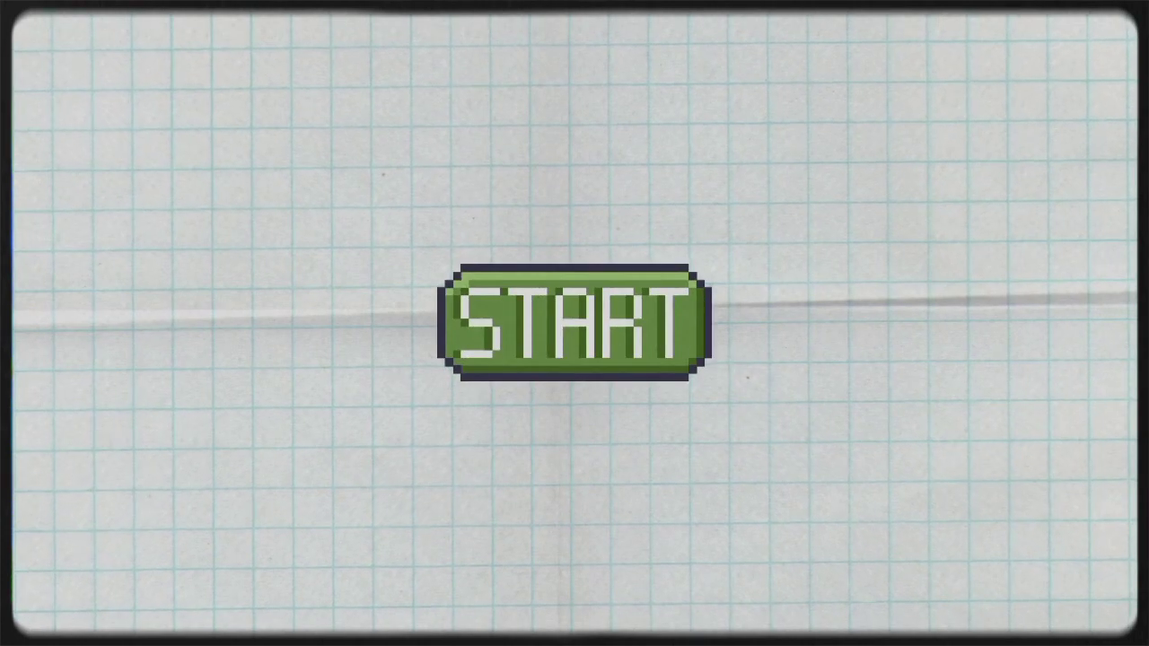
pyautogui.click(574, 323)
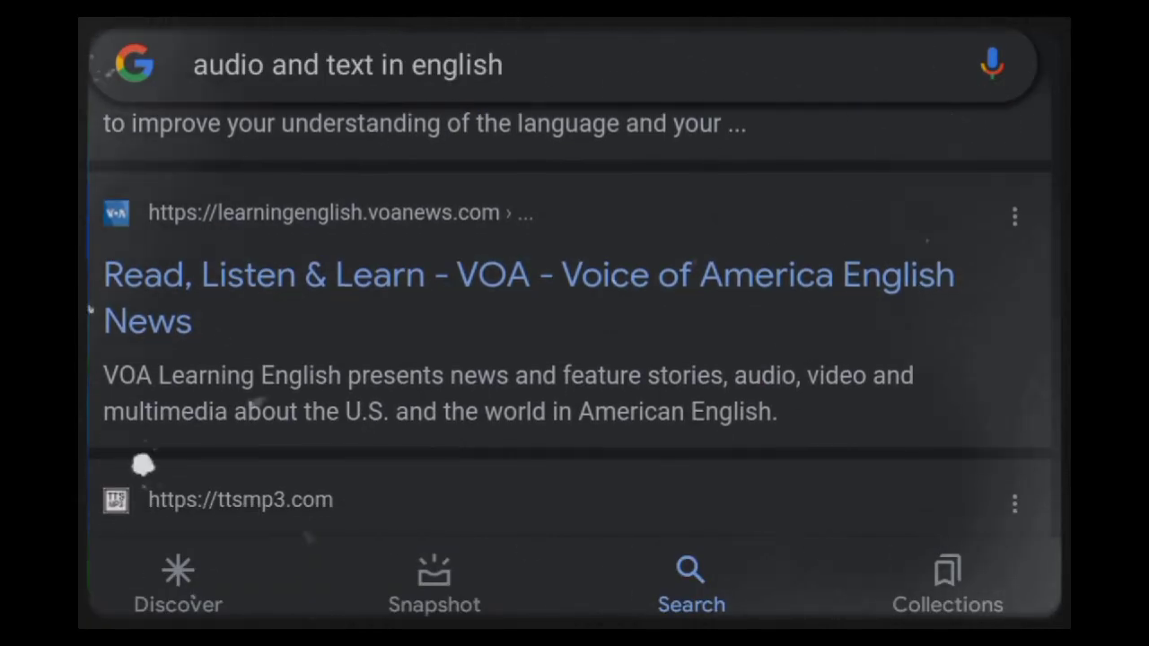
# Load the VOA article on Finland and Sweden's NATO support and start, then pause, its audio.
pyautogui.click(527, 273)
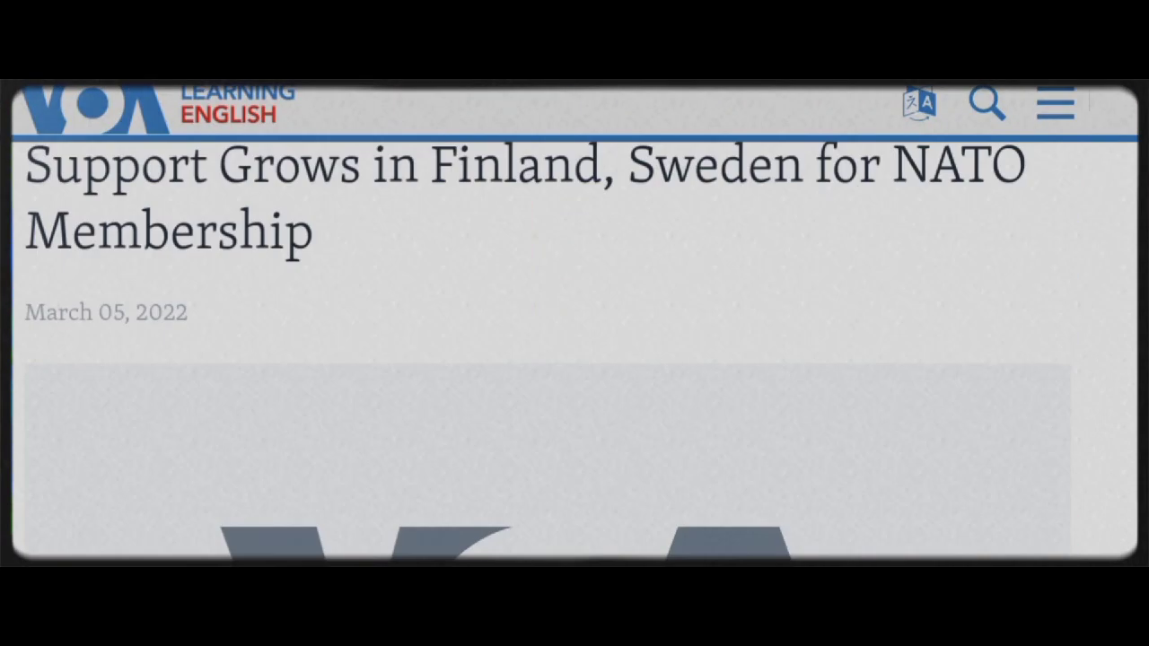
pyautogui.scroll(-3)
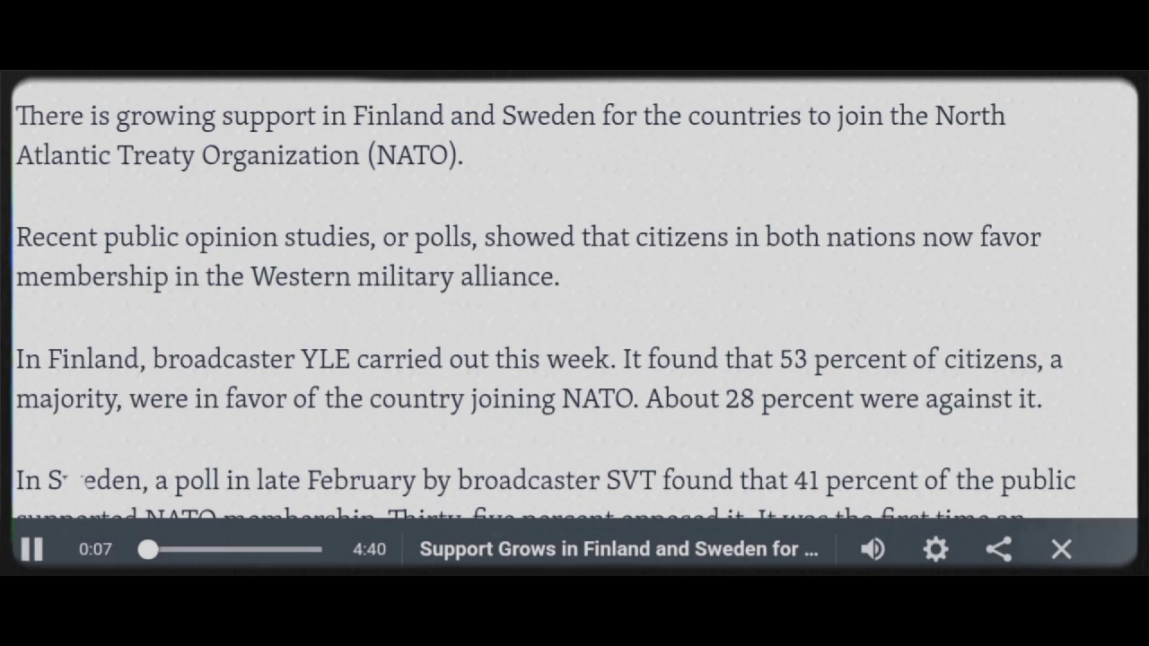
pyautogui.click(33, 549)
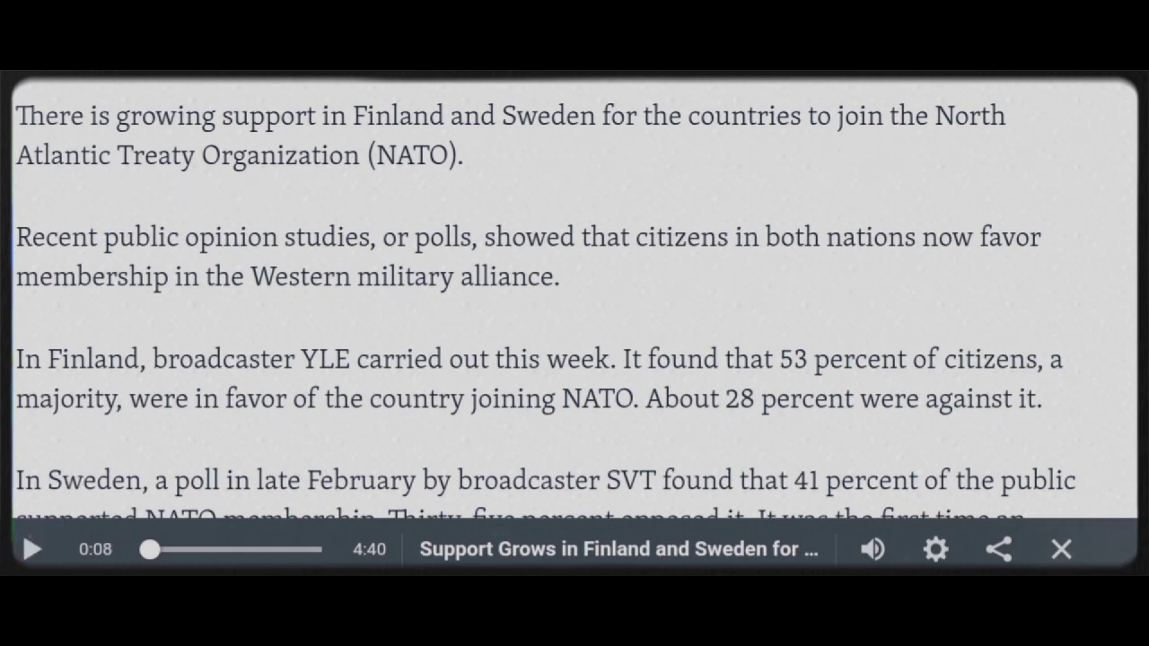